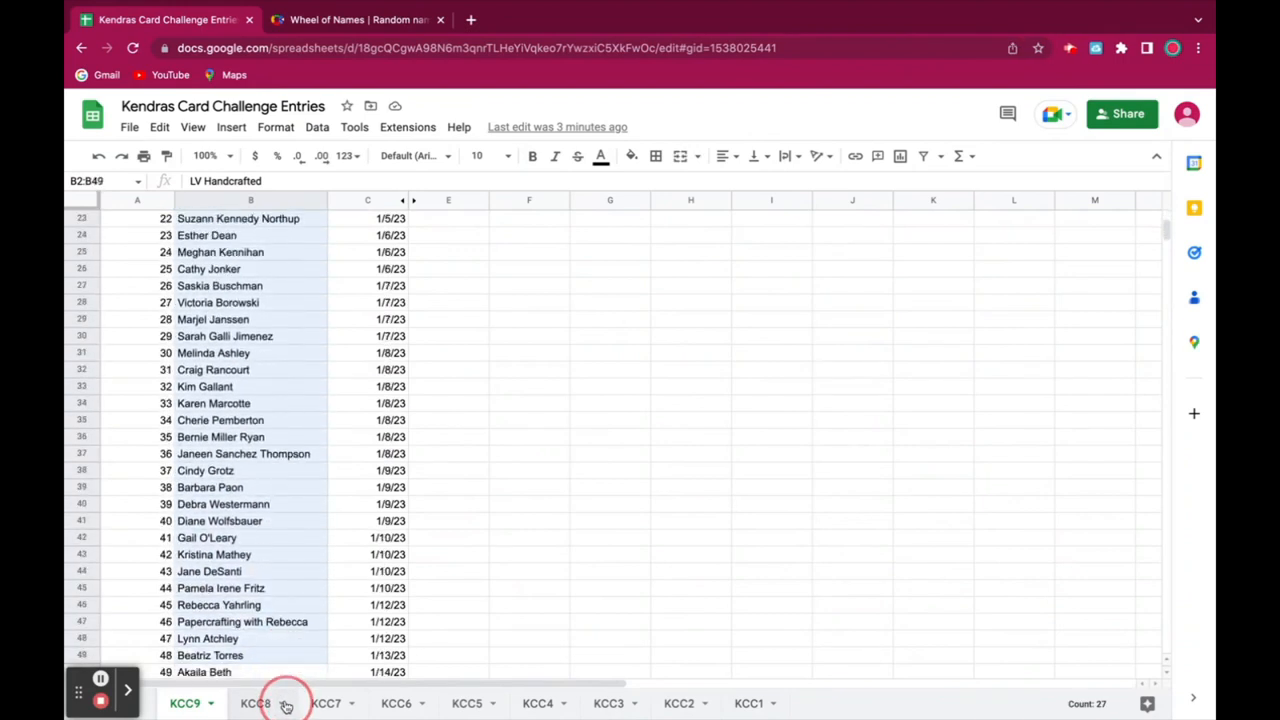
# Scroll down the KCC9 sheet to reach row 163 and extend the name selection to B2:B163
pyautogui.scroll(-3)
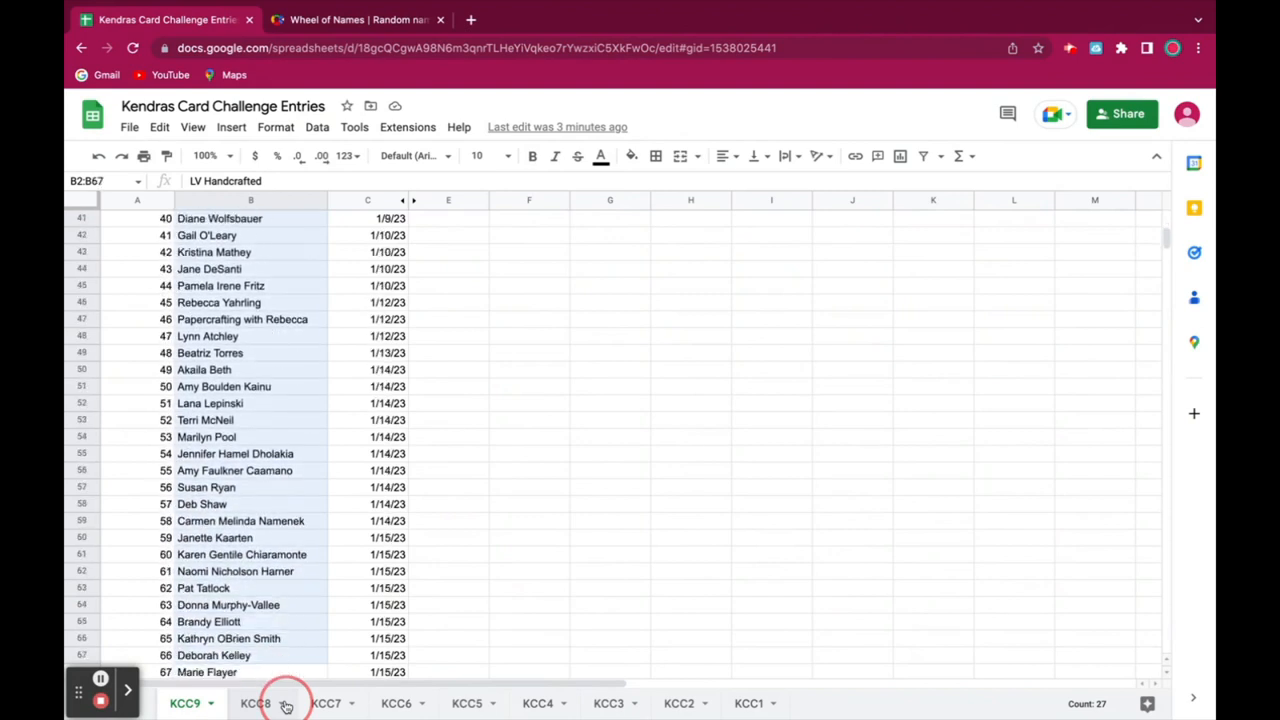
pyautogui.scroll(-3)
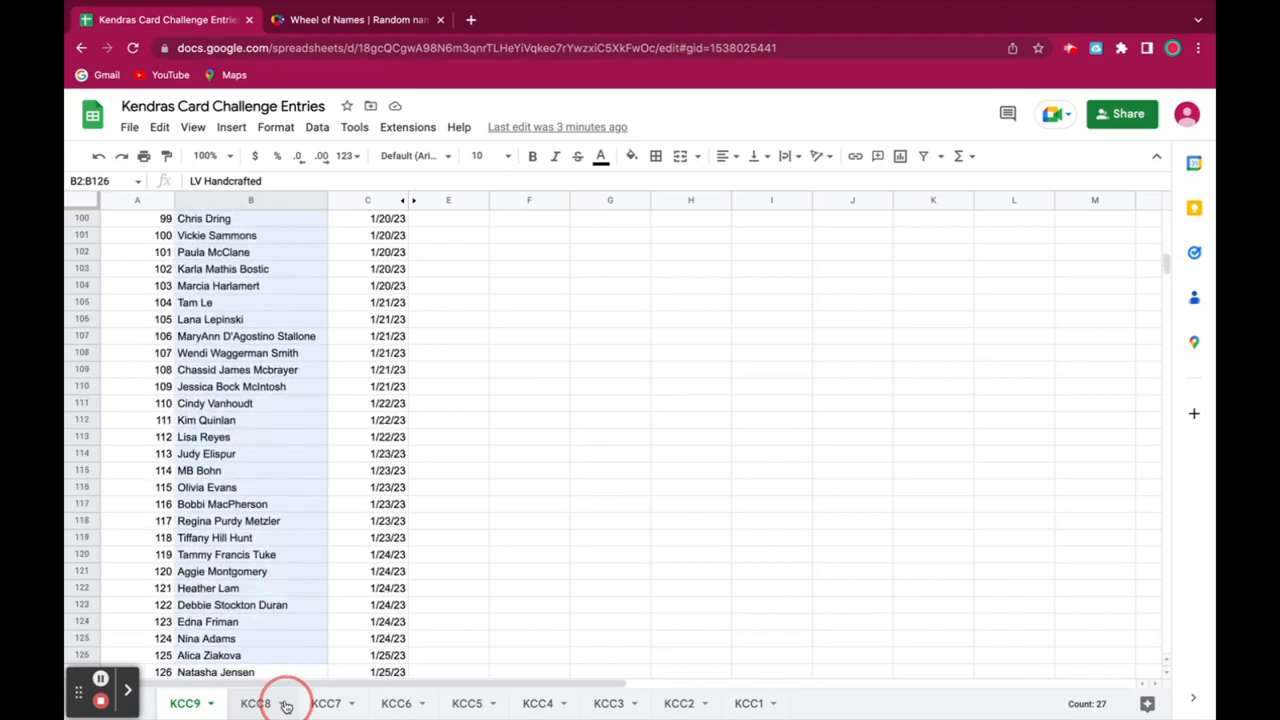
pyautogui.scroll(-3)
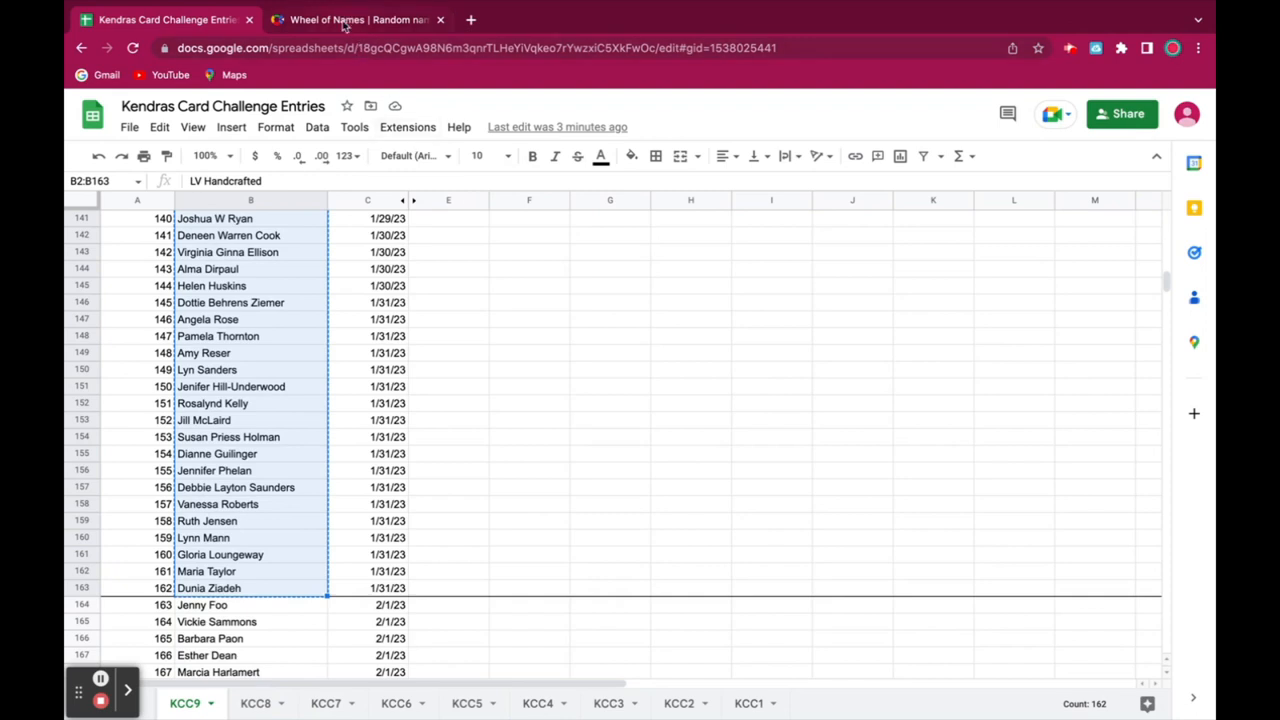
pyautogui.click(356, 20)
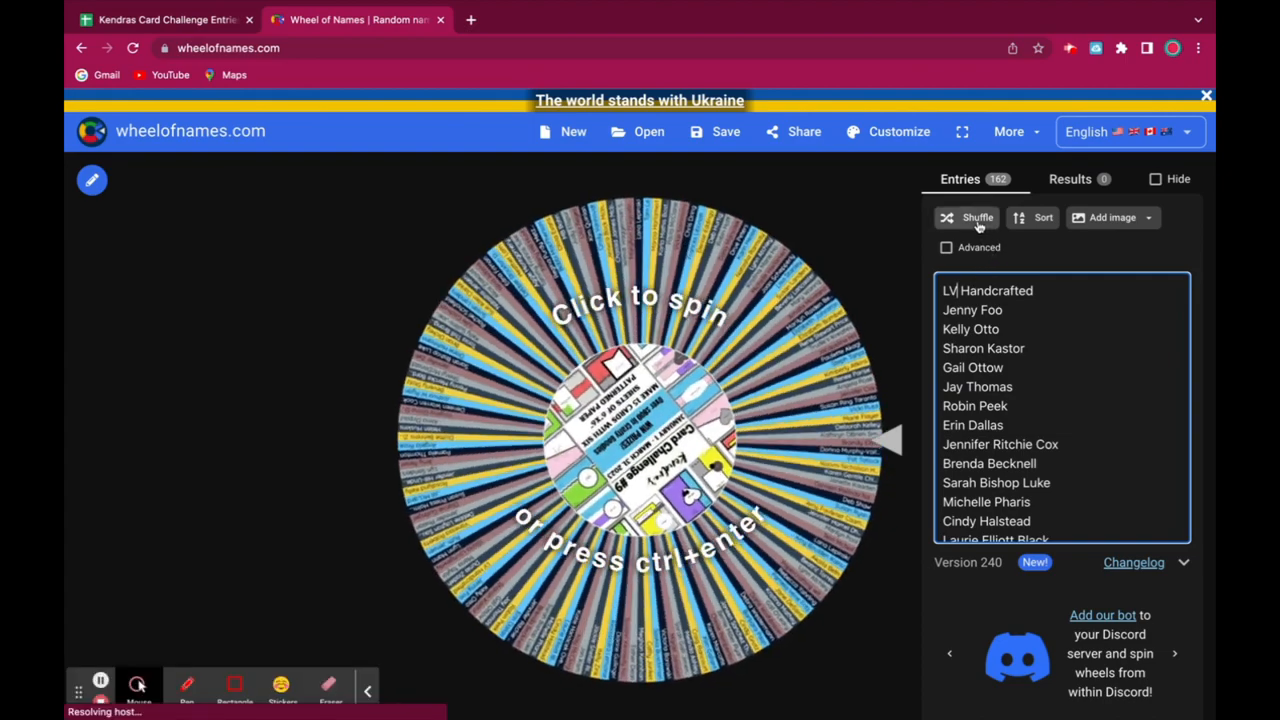
pyautogui.click(966, 218)
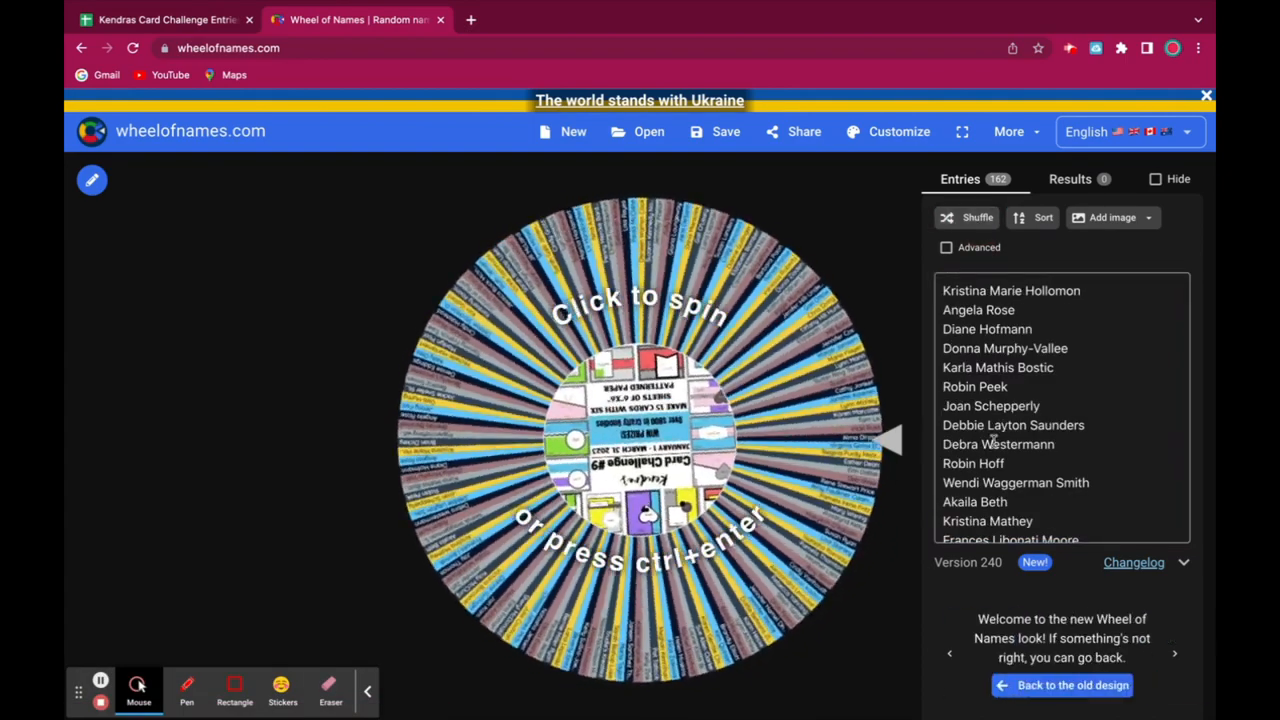
pyautogui.scroll(-3)
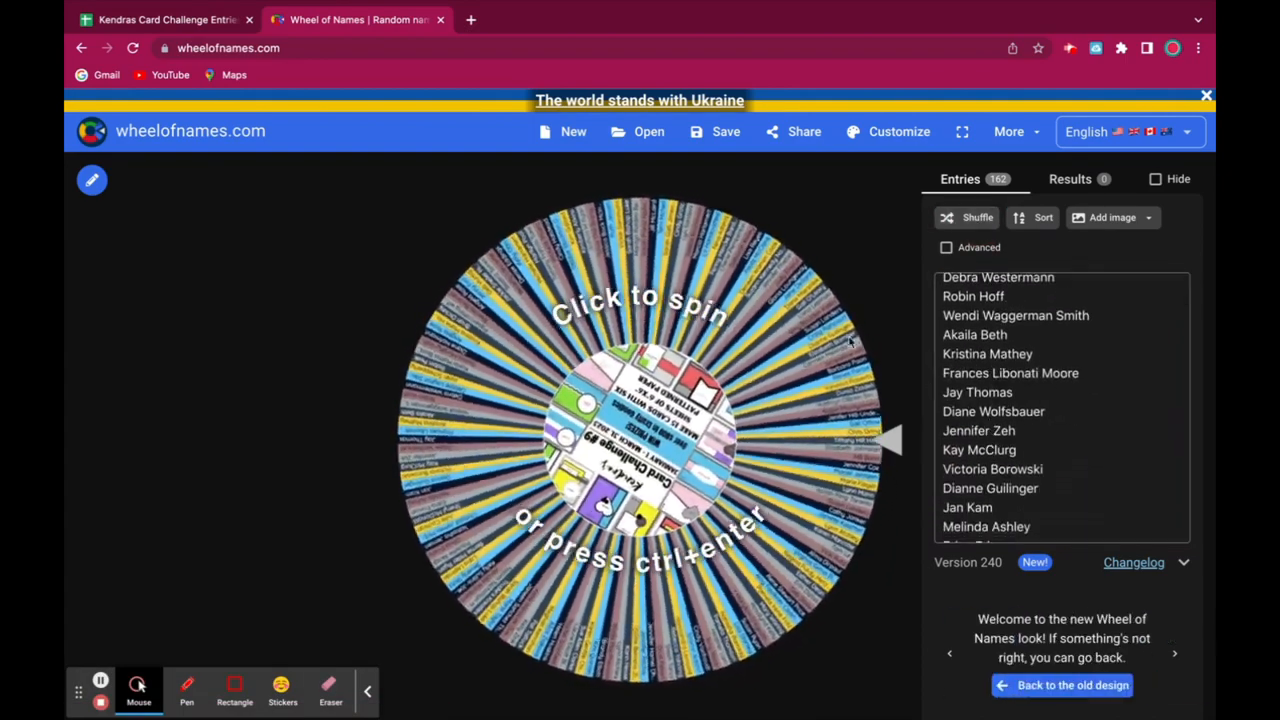
pyautogui.click(624, 436)
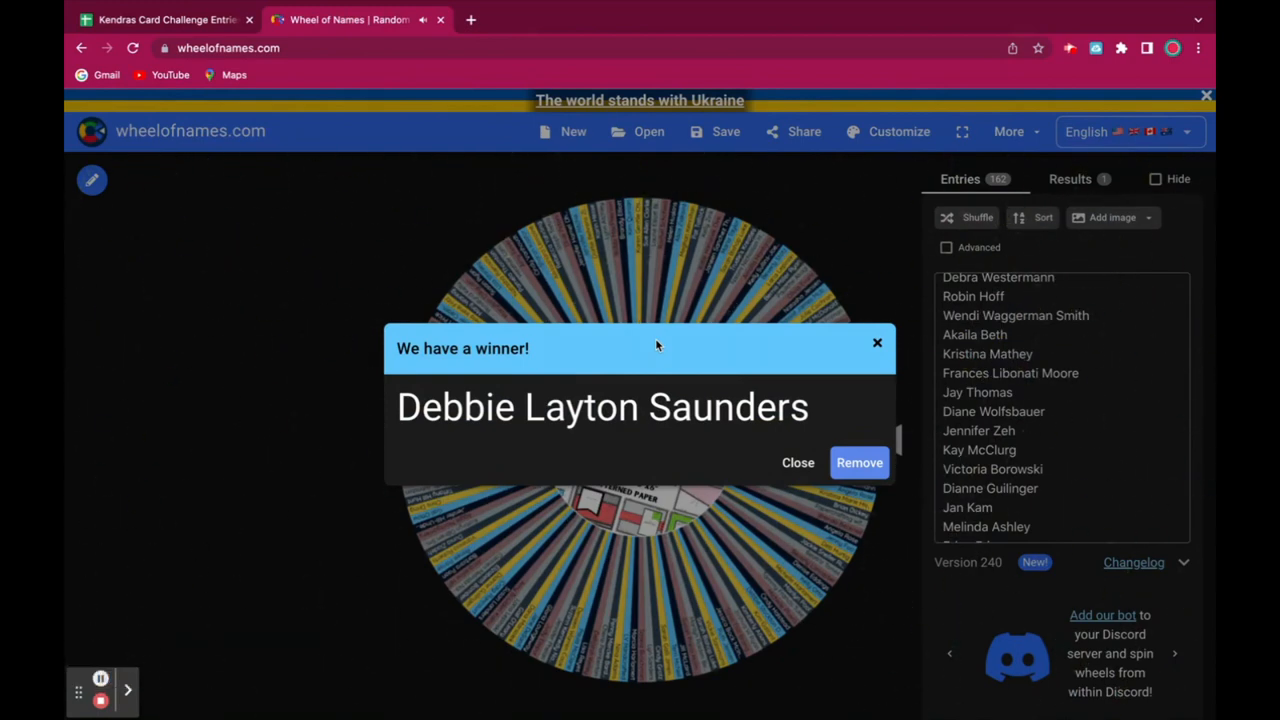
pyautogui.moveTo(796, 402)
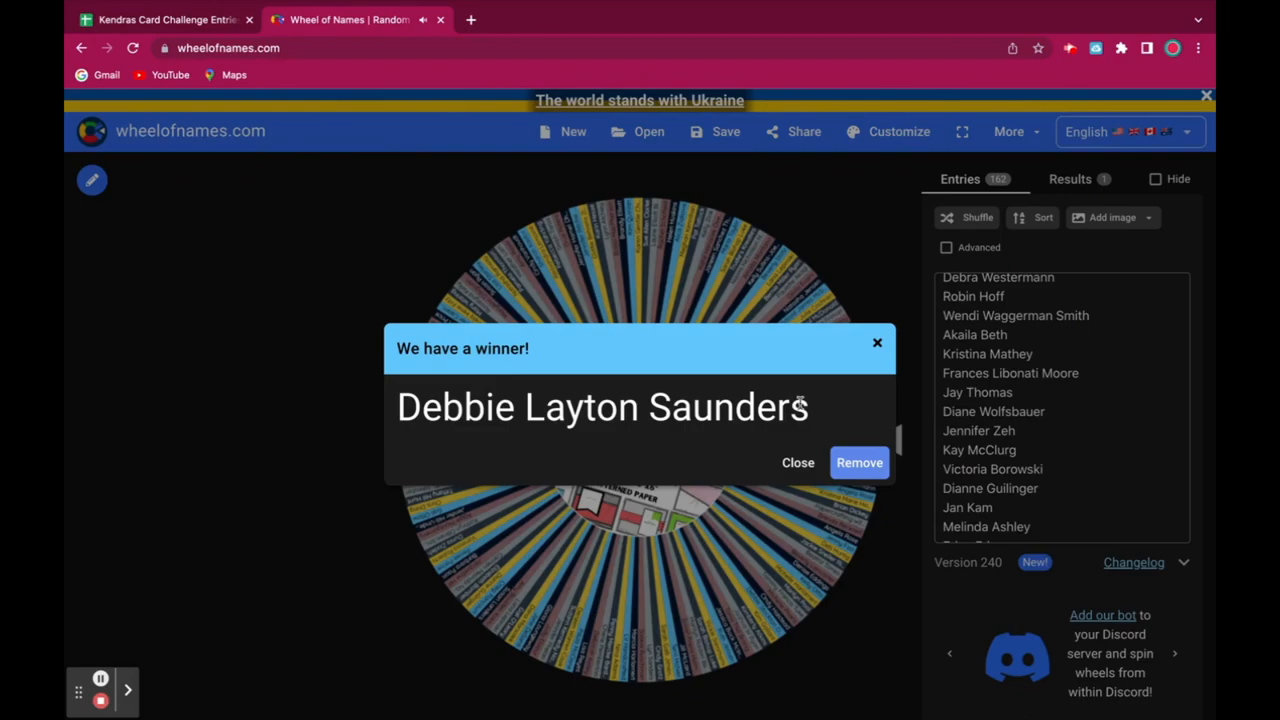
pyautogui.click(860, 462)
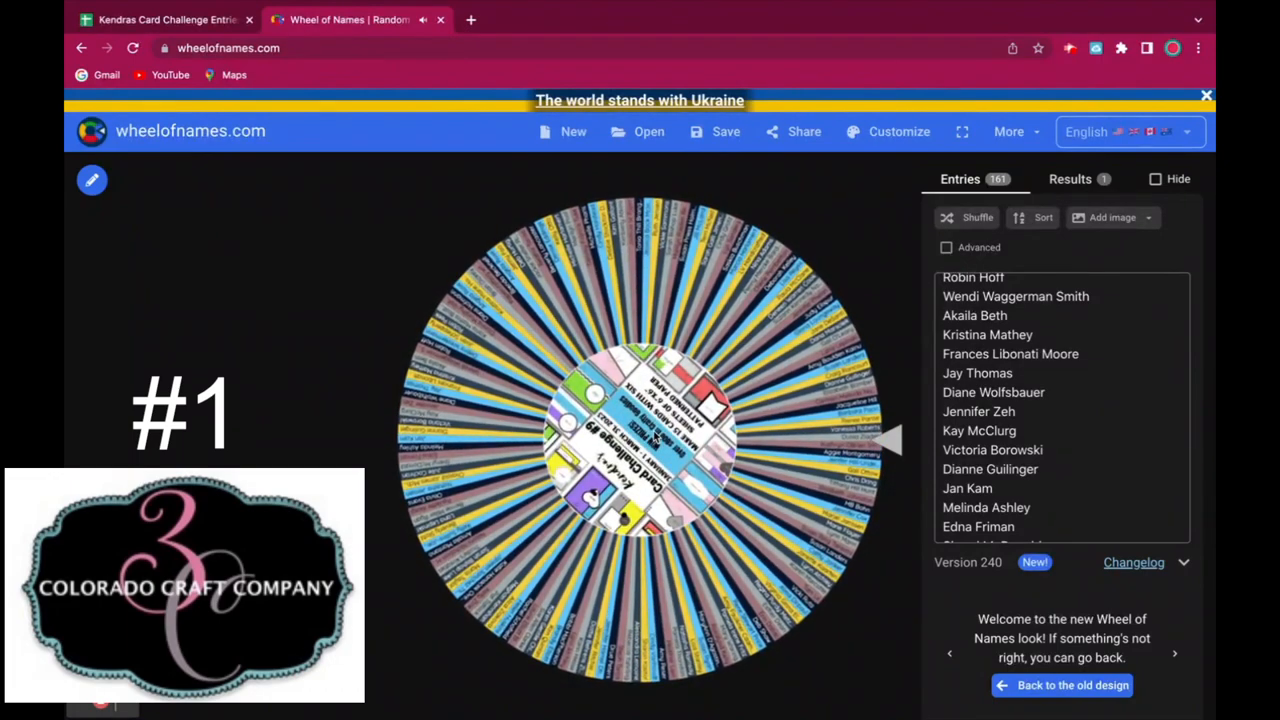
pyautogui.click(640, 440)
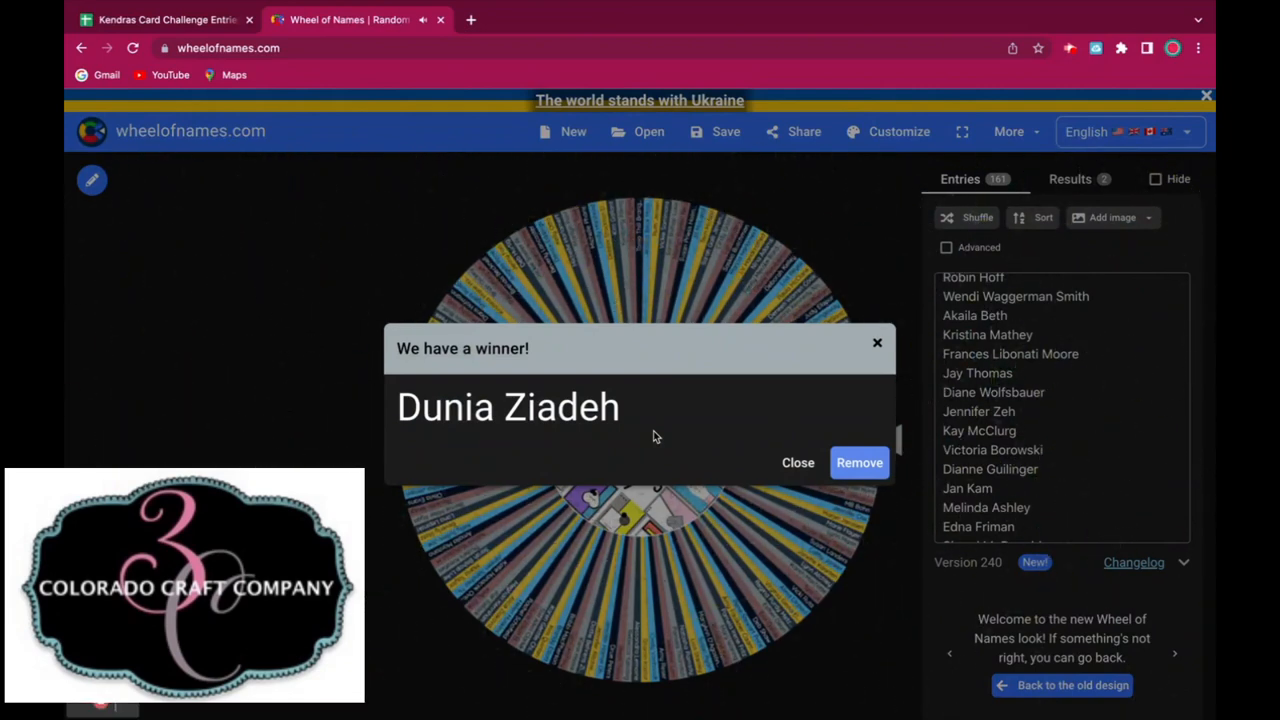
pyautogui.click(860, 462)
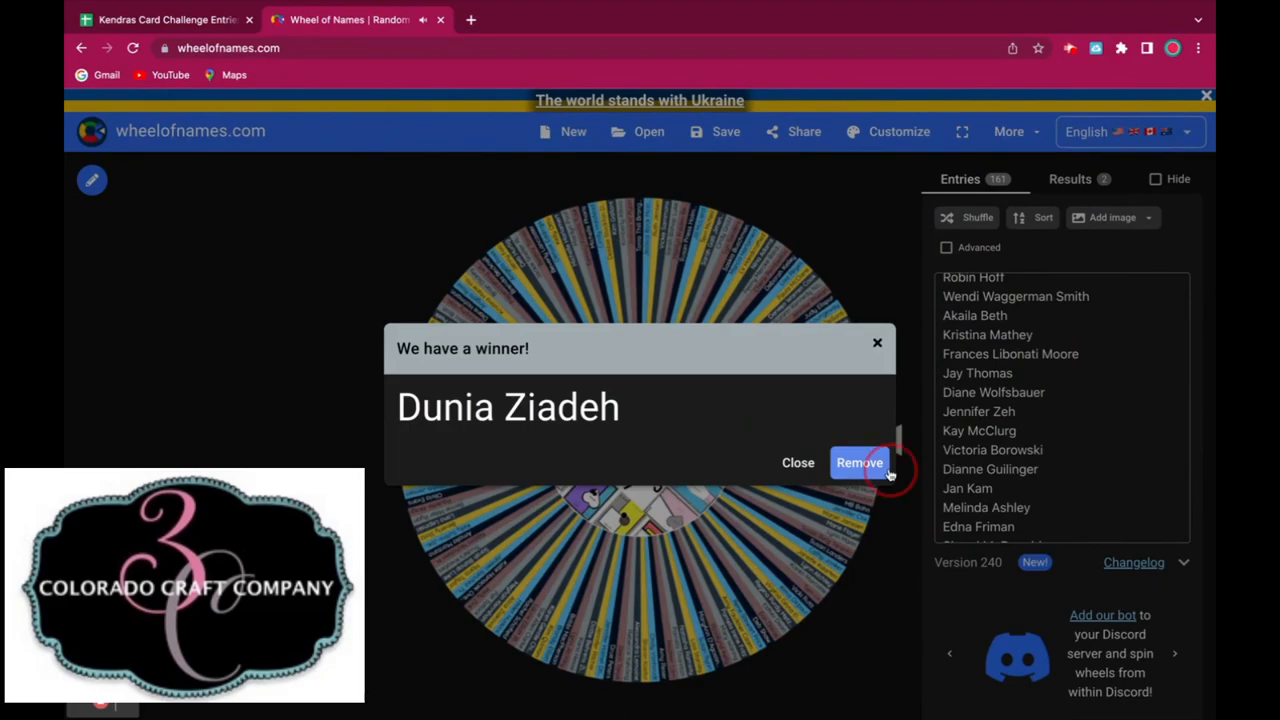
pyautogui.click(860, 462)
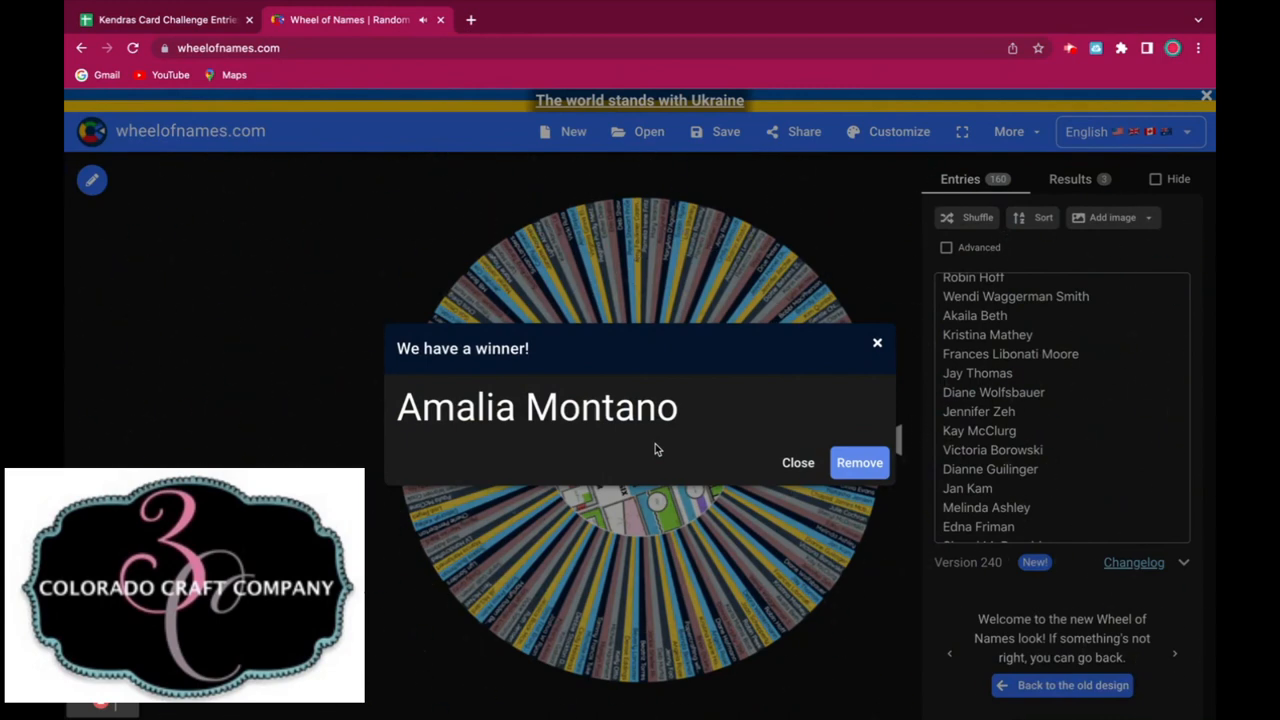
pyautogui.click(860, 462)
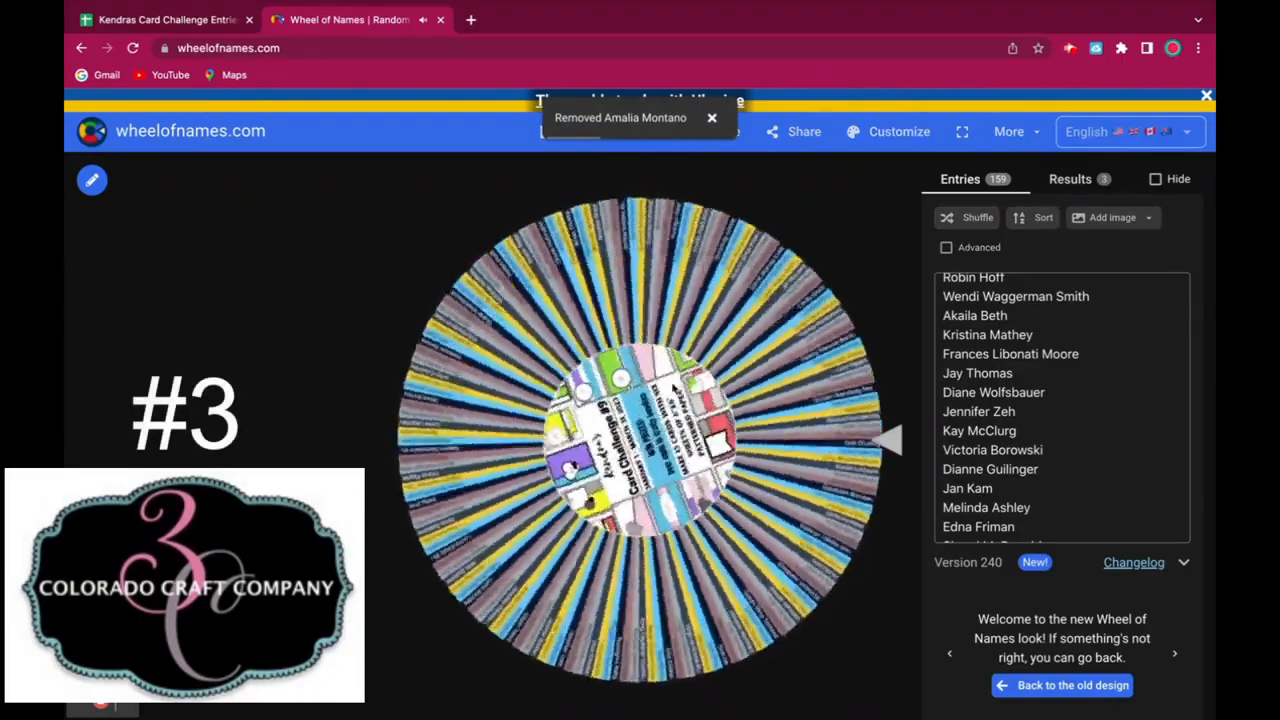
pyautogui.click(712, 116)
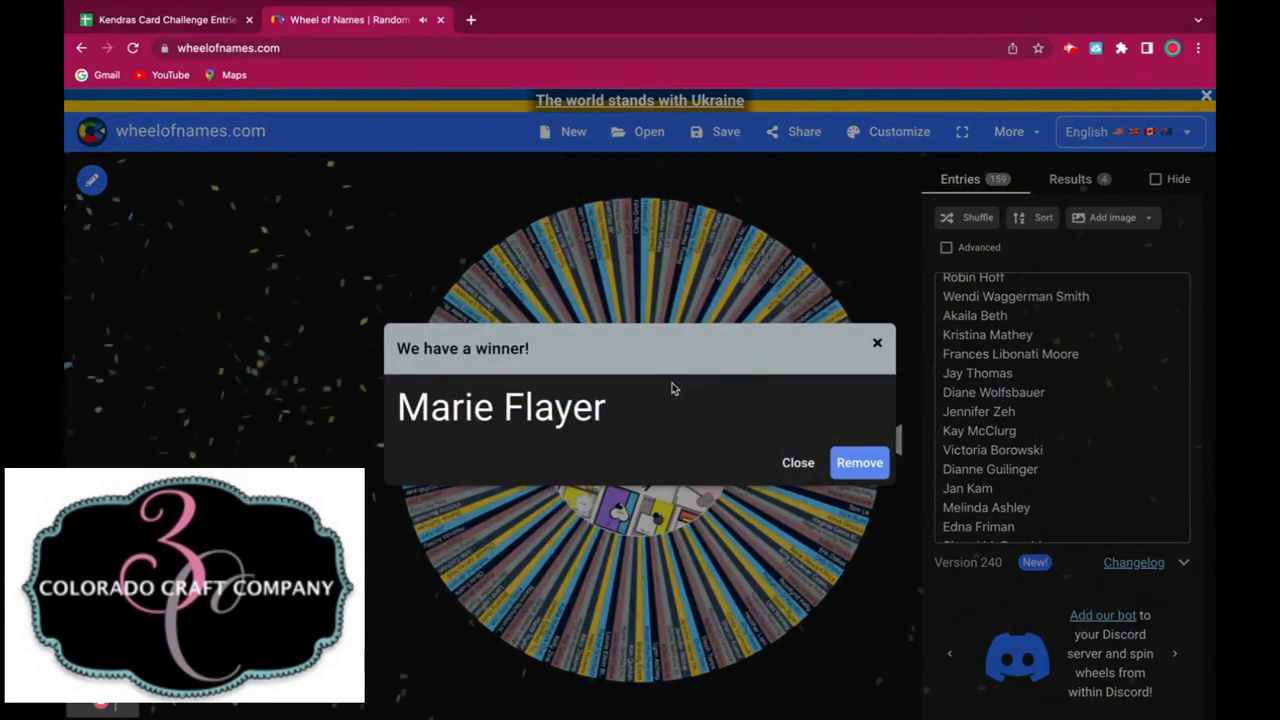
pyautogui.moveTo(816, 448)
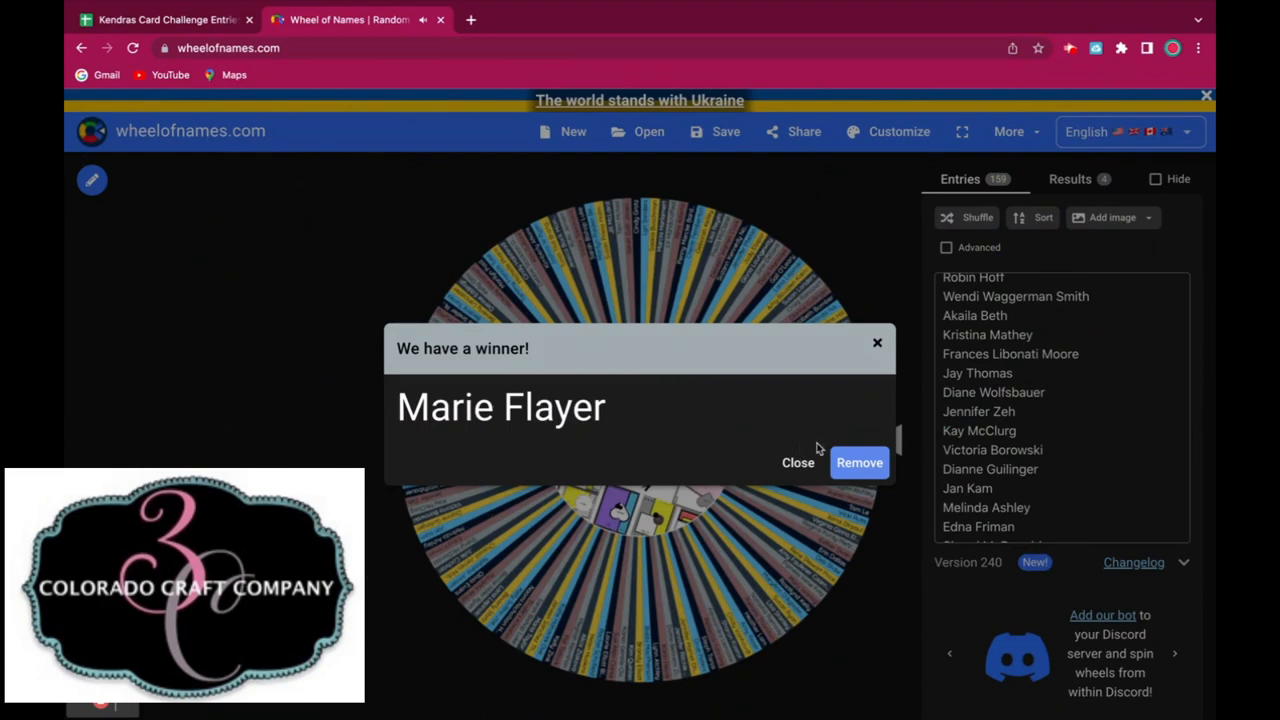
pyautogui.click(860, 462)
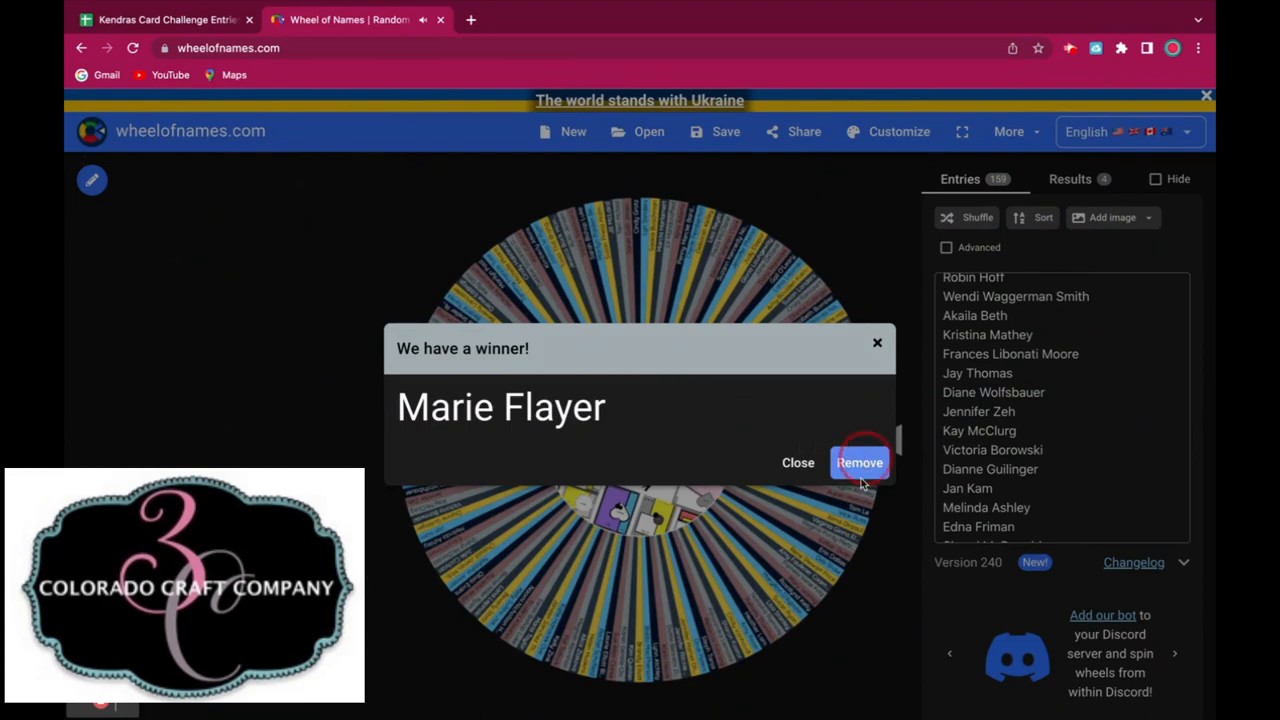
pyautogui.click(860, 462)
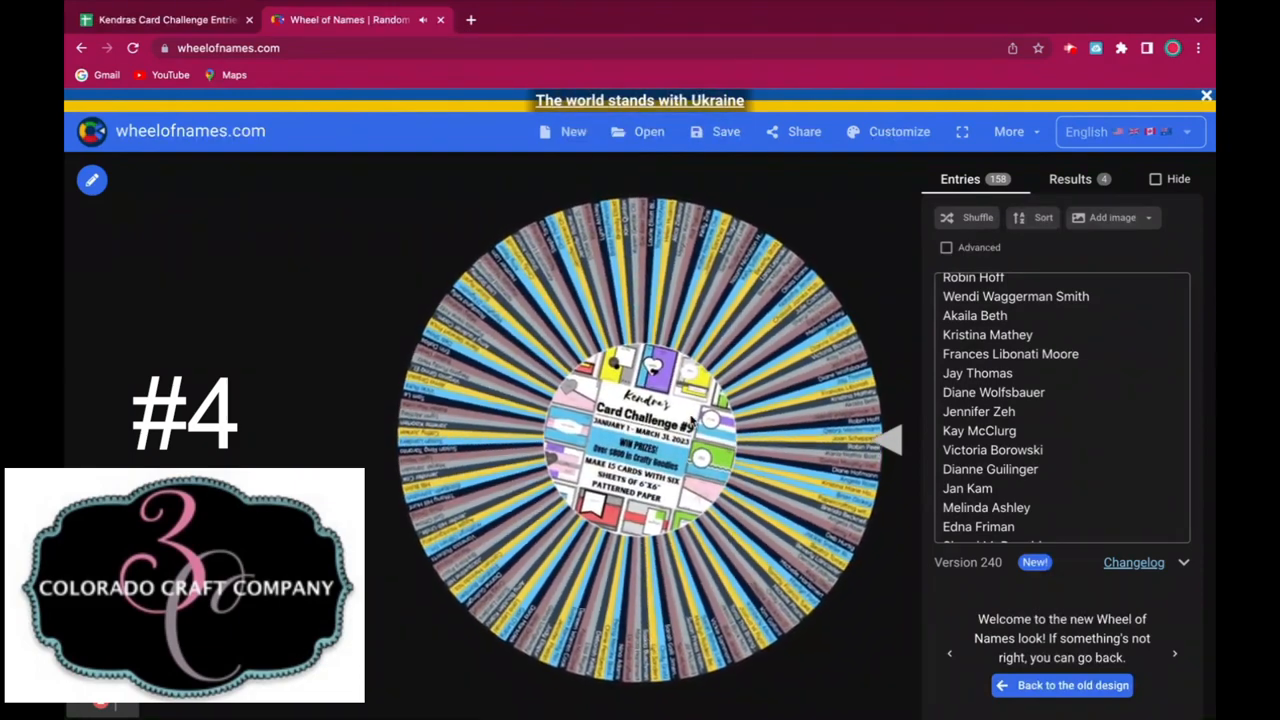
pyautogui.click(656, 430)
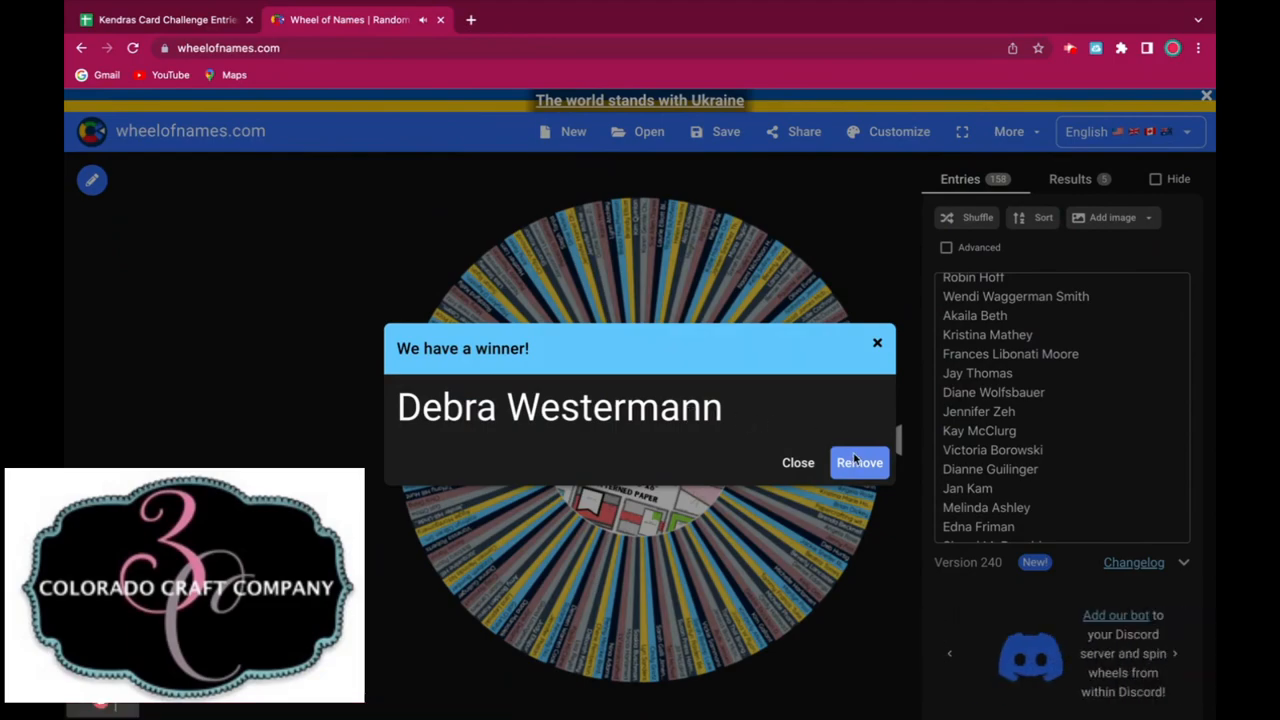
pyautogui.click(860, 462)
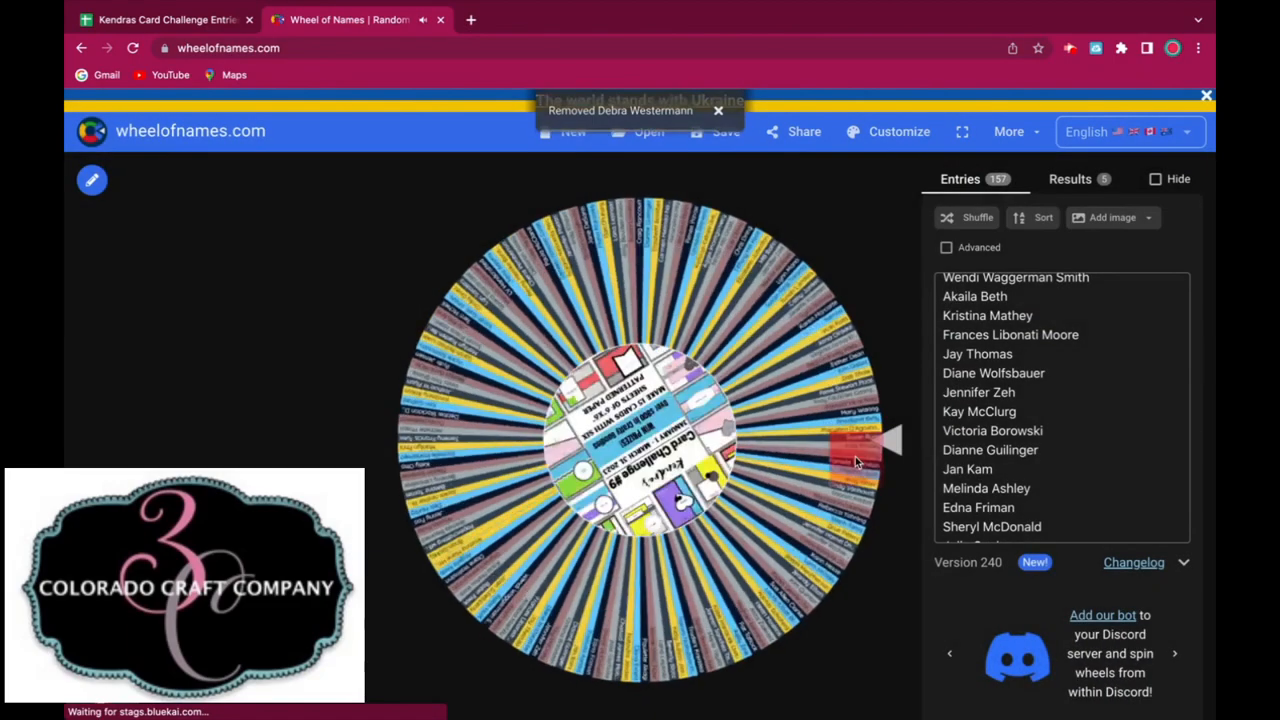
pyautogui.click(640, 440)
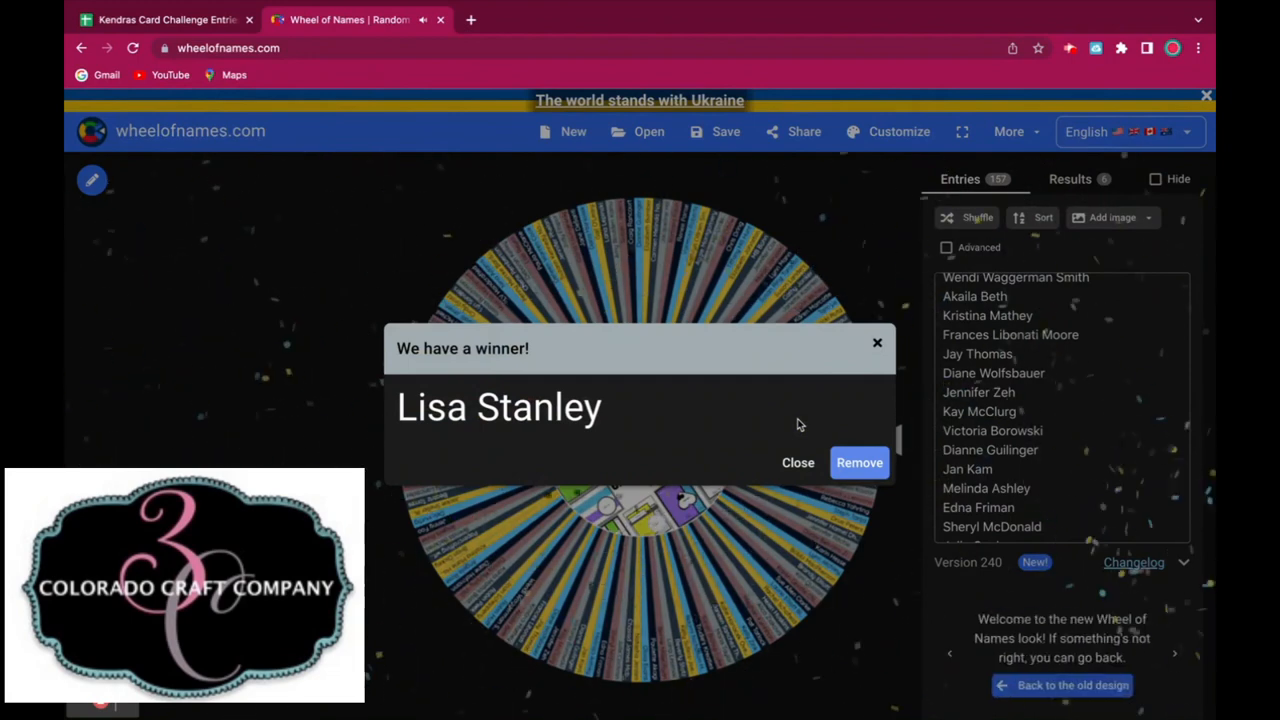
pyautogui.click(860, 462)
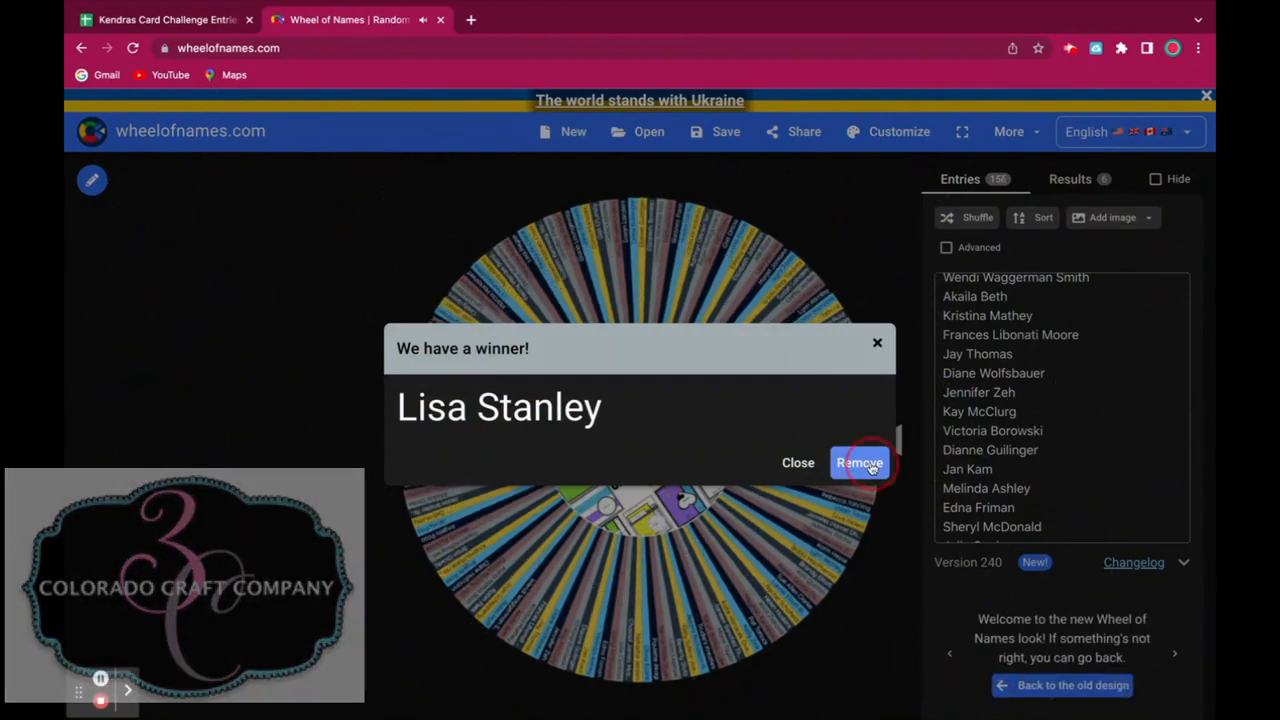
pyautogui.click(860, 464)
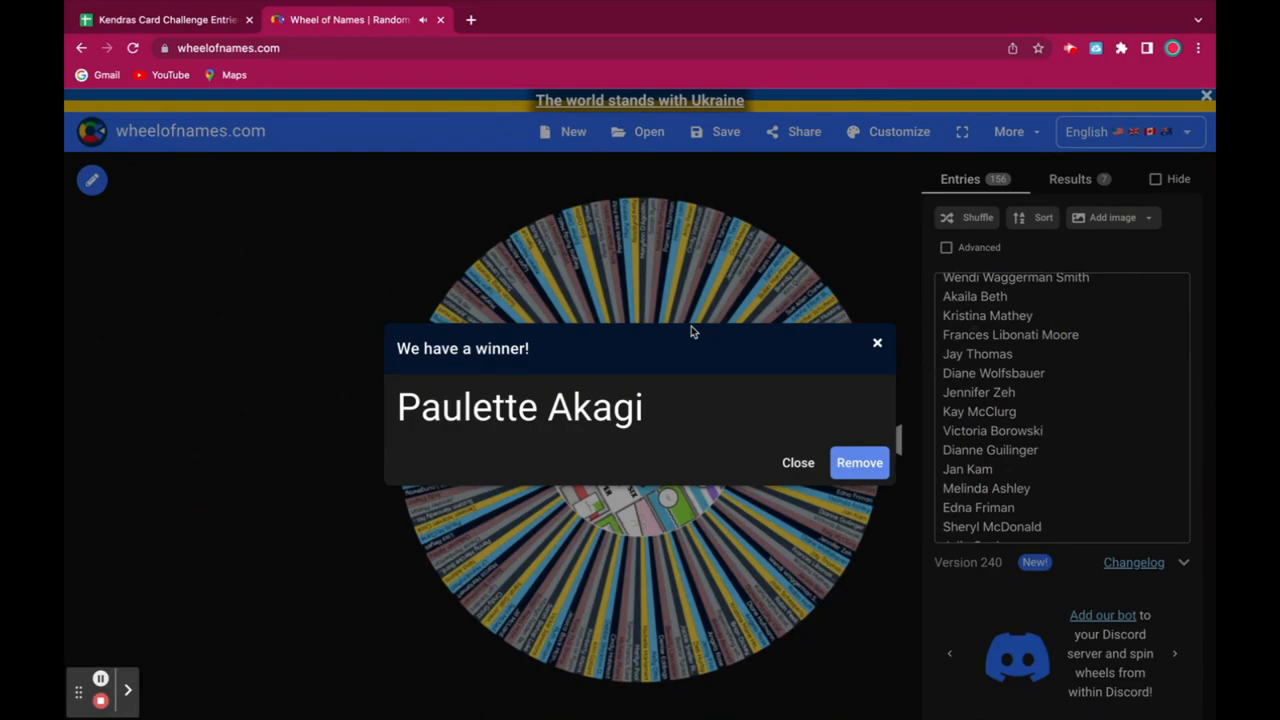
pyautogui.click(860, 462)
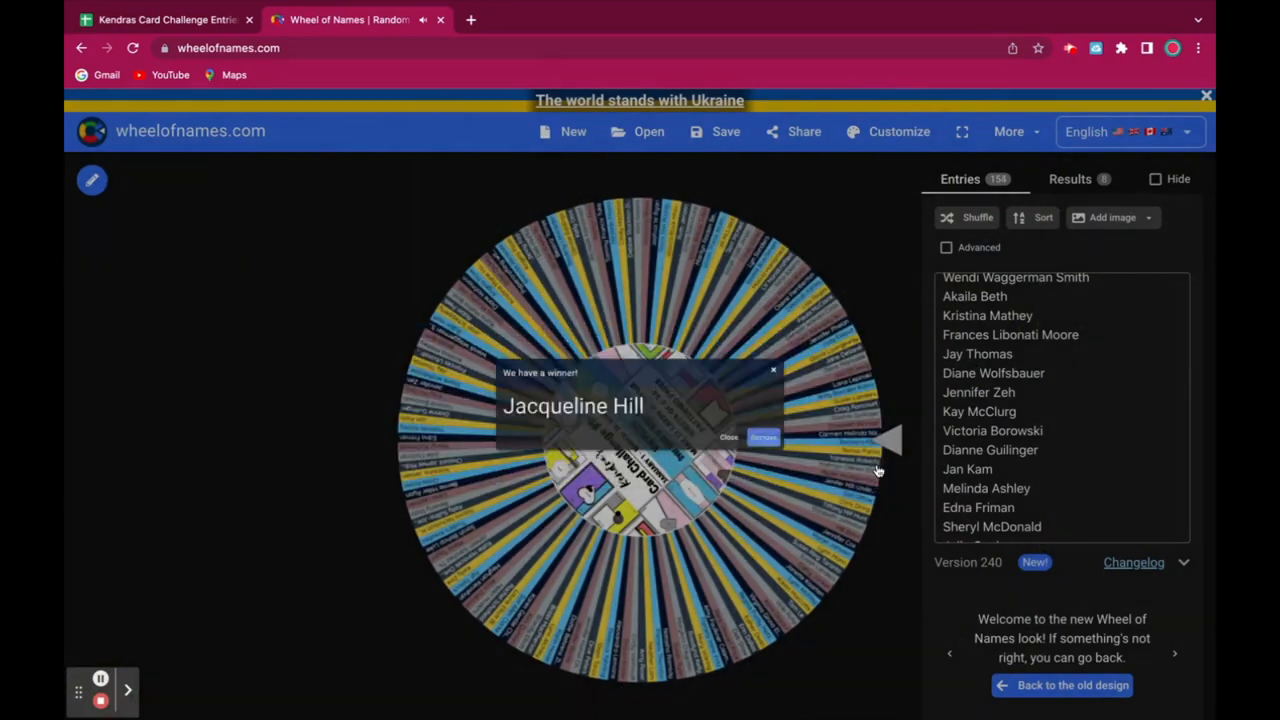
pyautogui.click(764, 436)
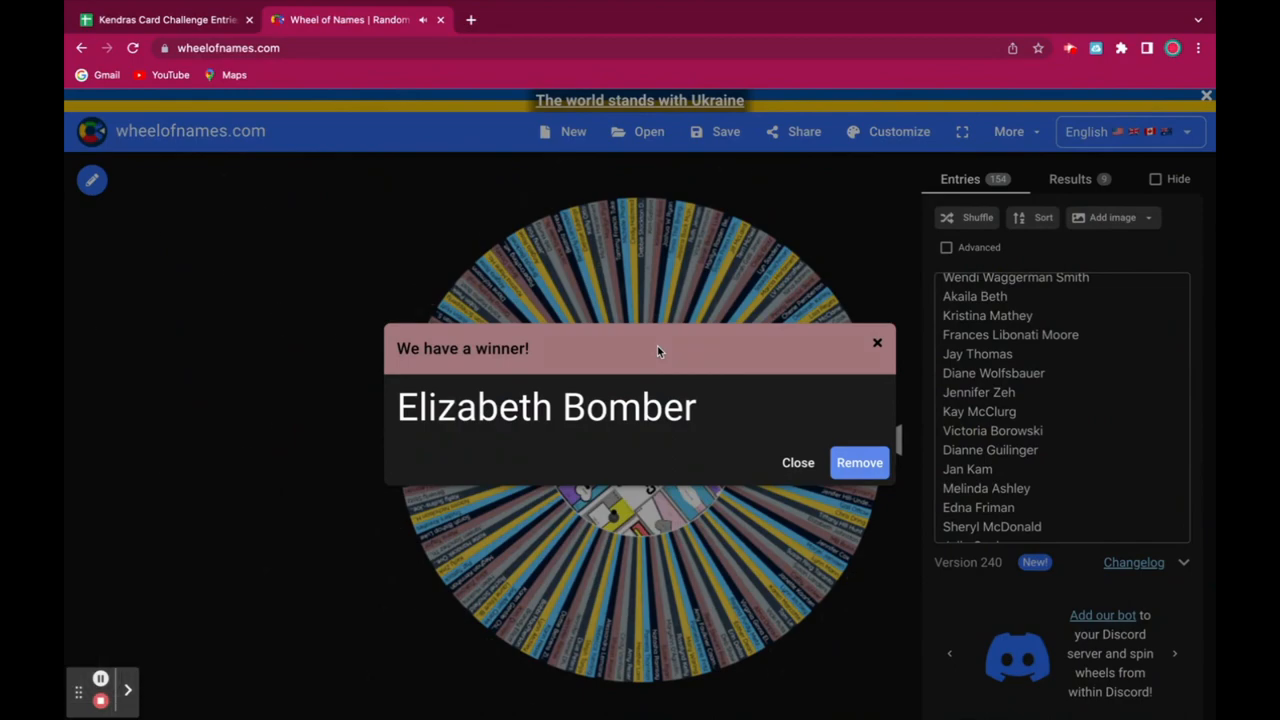
pyautogui.click(860, 462)
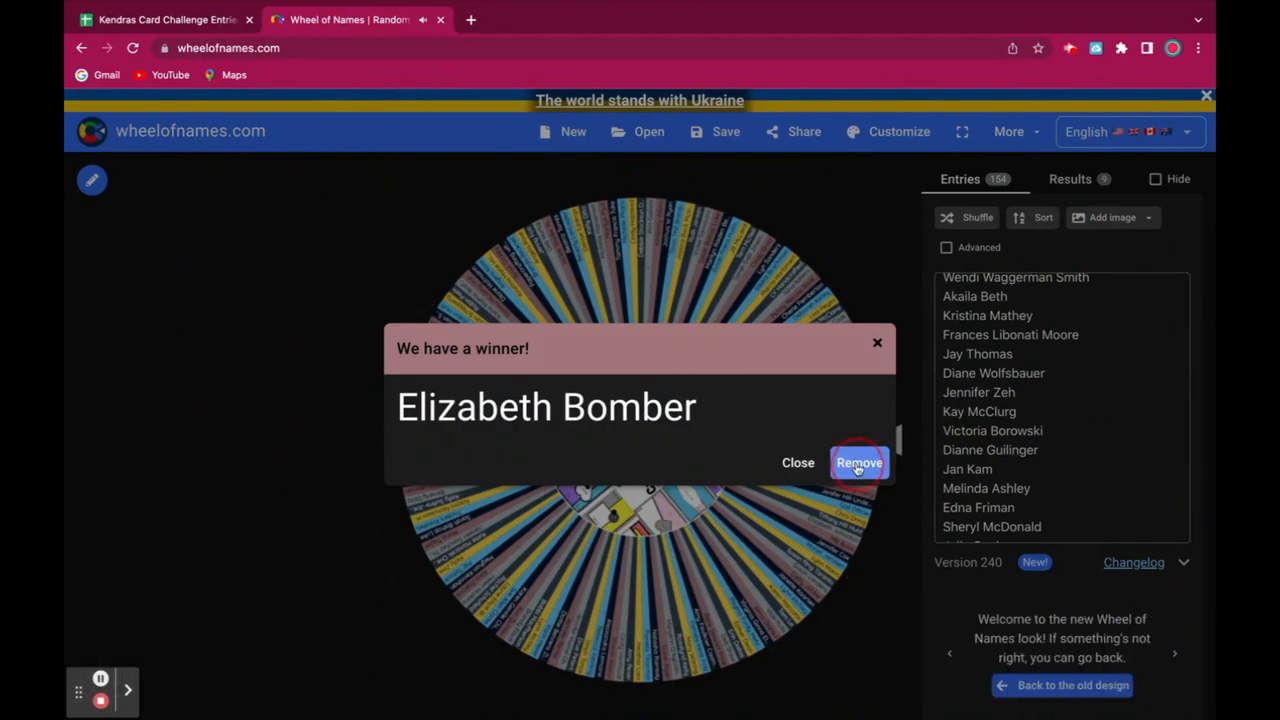